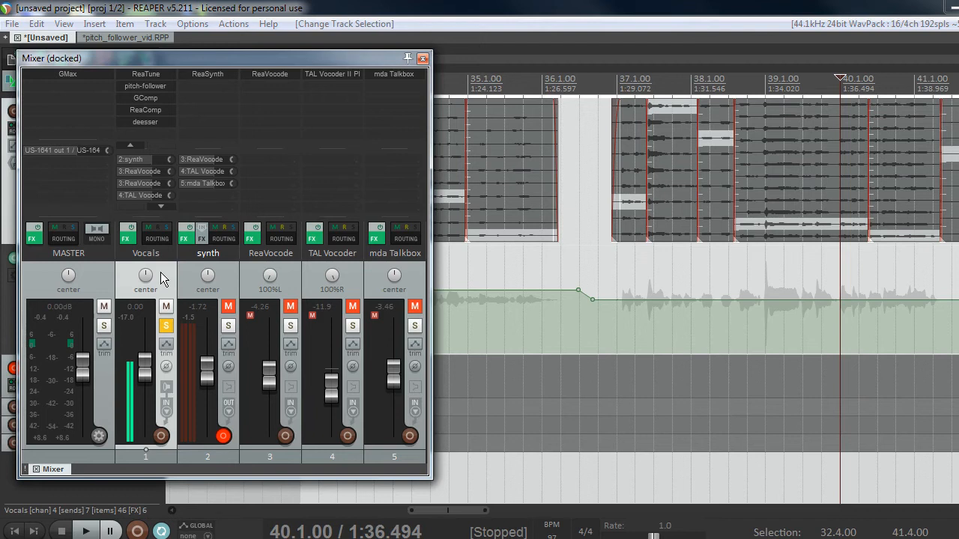
mouse_move(150, 267)
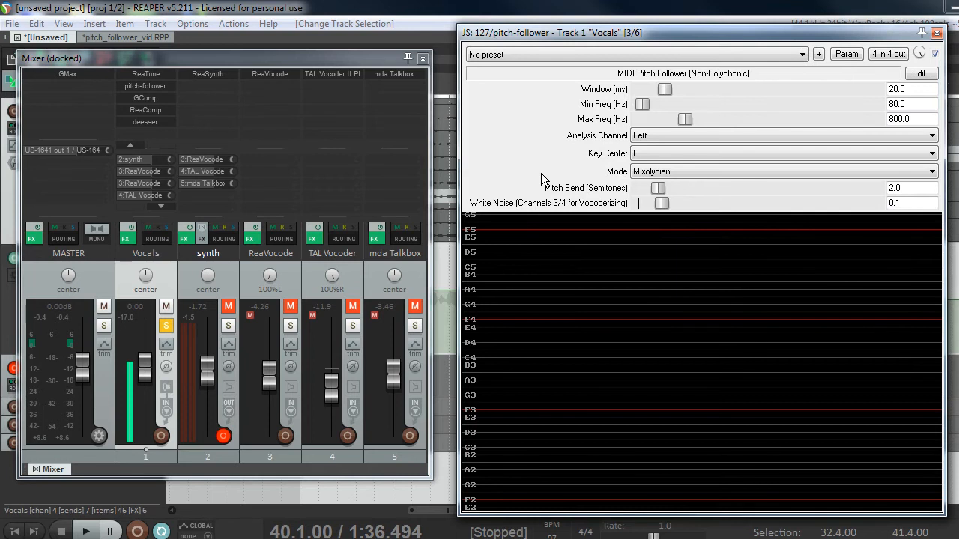
Step: Unmute the synth track in the mixer so it plays the detected notes
click(86, 531)
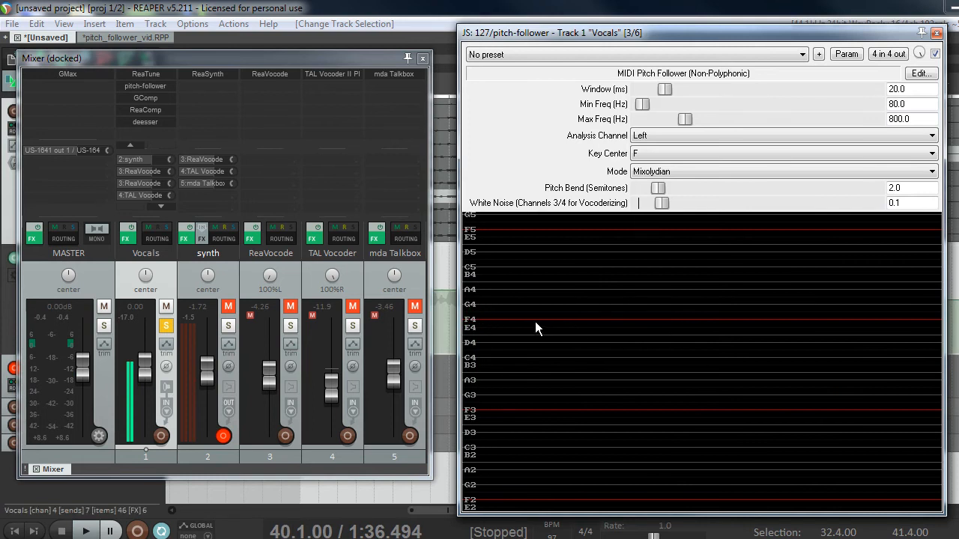
mouse_move(515, 330)
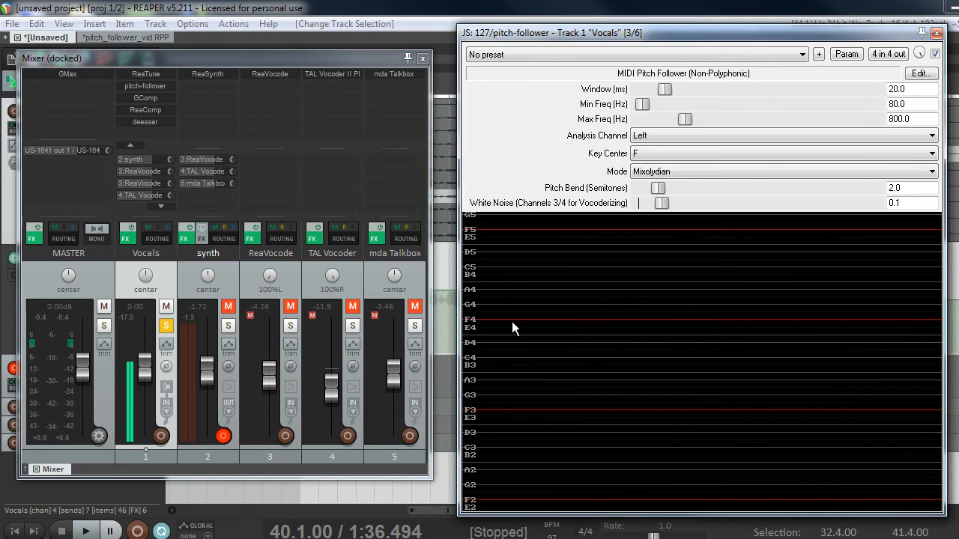
mouse_move(581, 329)
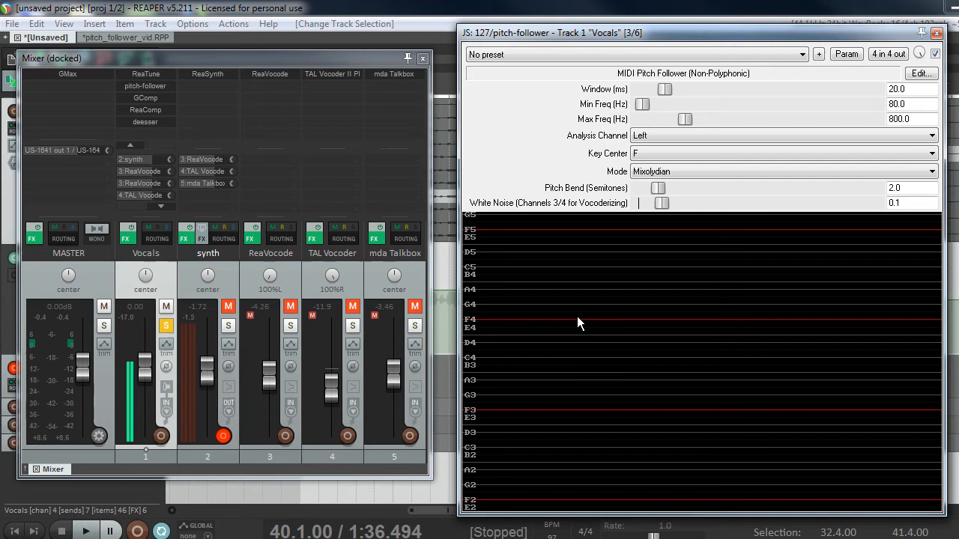
mouse_move(614, 325)
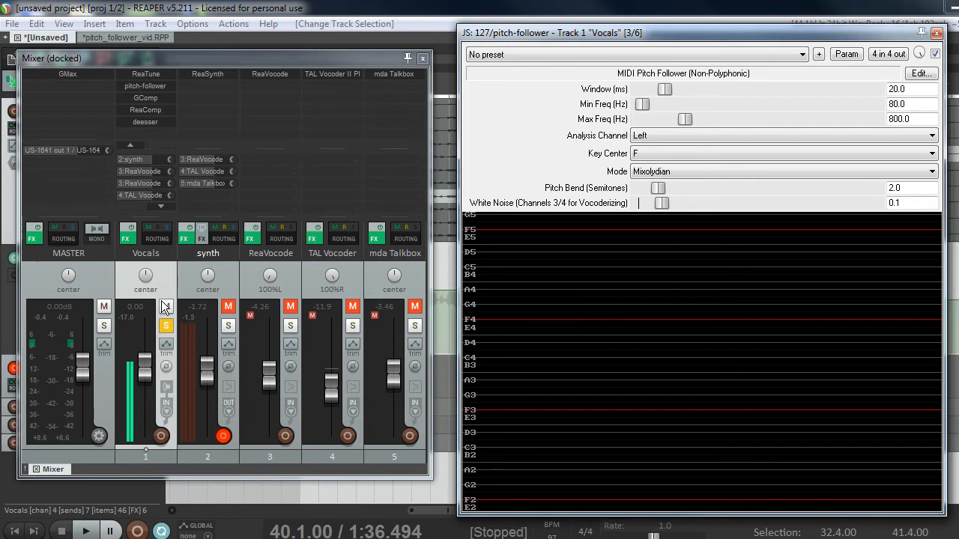
click(86, 531)
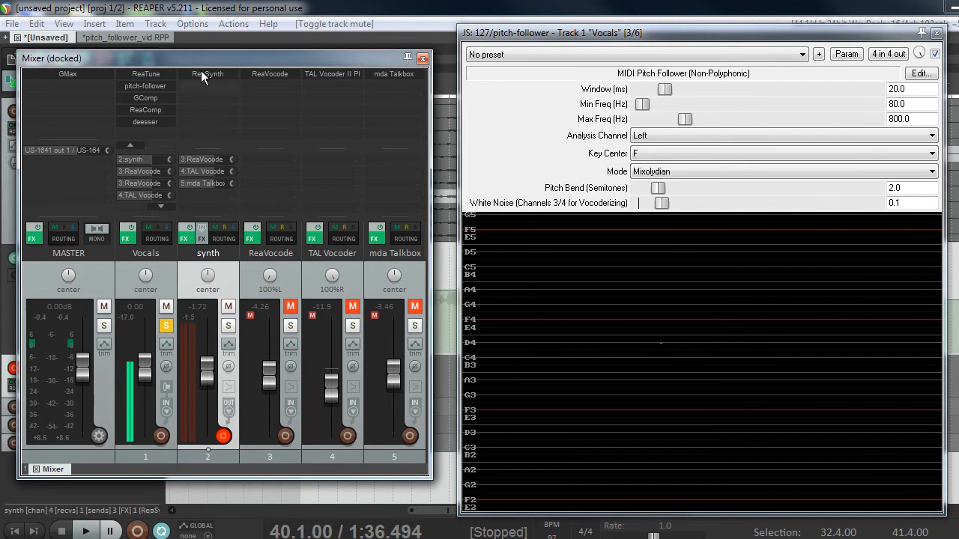
Step: Open the synth track's ReaSynth window and move it beside the pitch follower
click(208, 73)
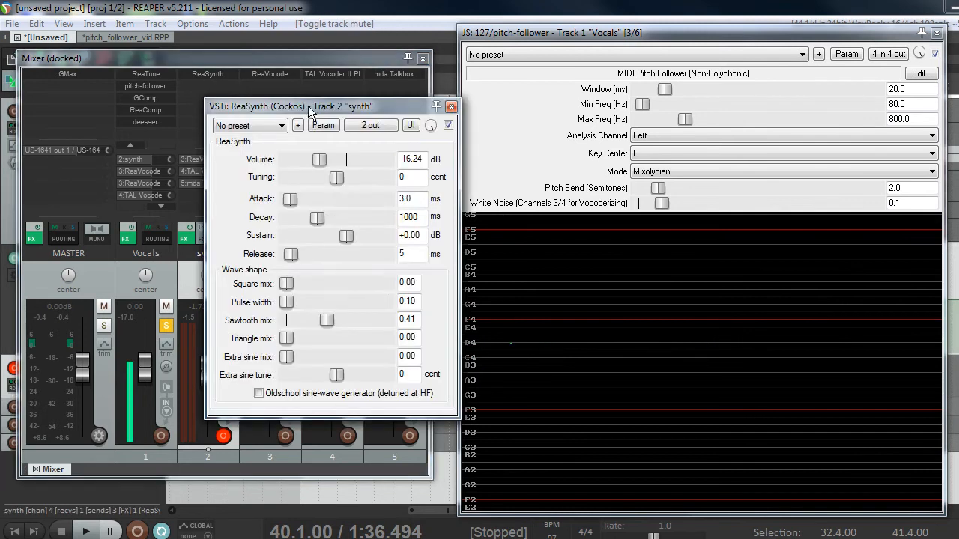
drag(322, 106, 444, 131)
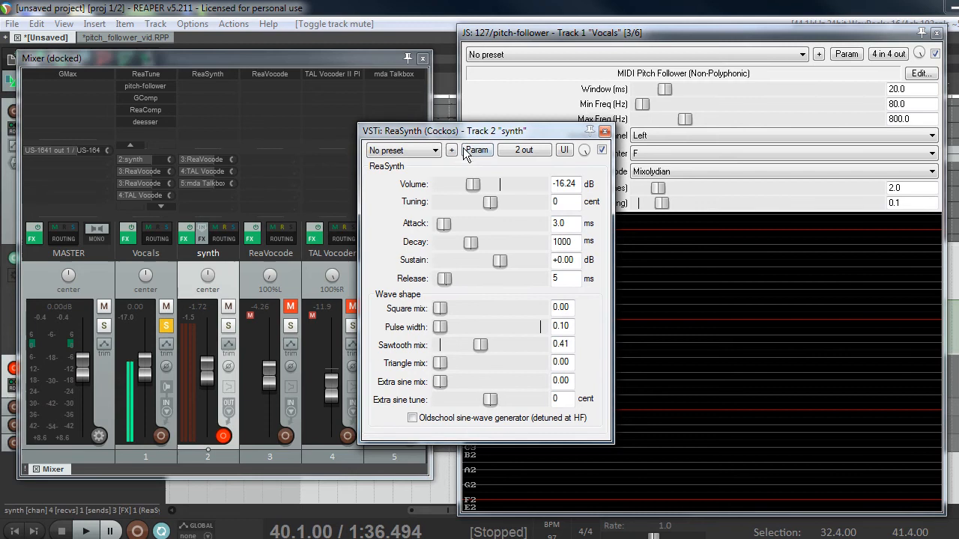
click(86, 531)
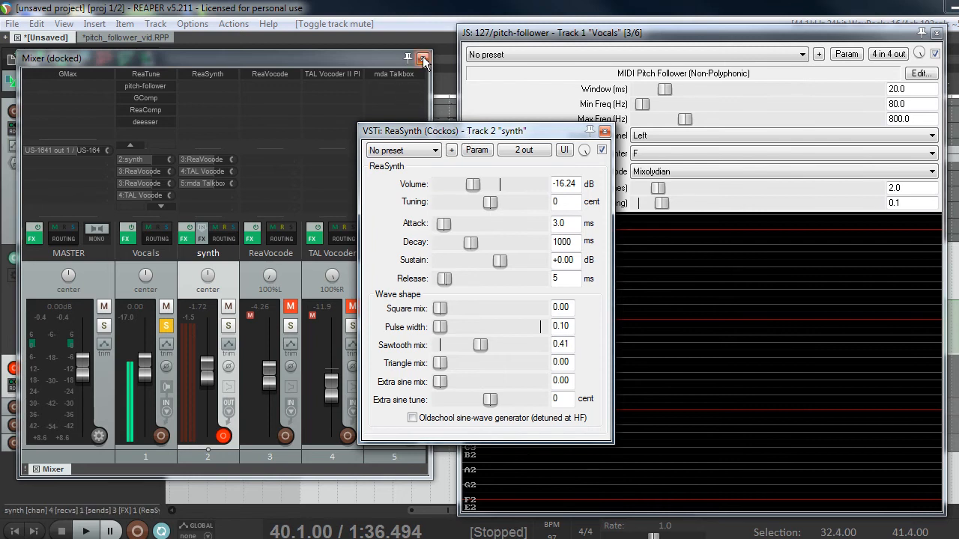
Step: Close the mixer and ReaSynth window, record a test MIDI take, then delete it
click(423, 59)
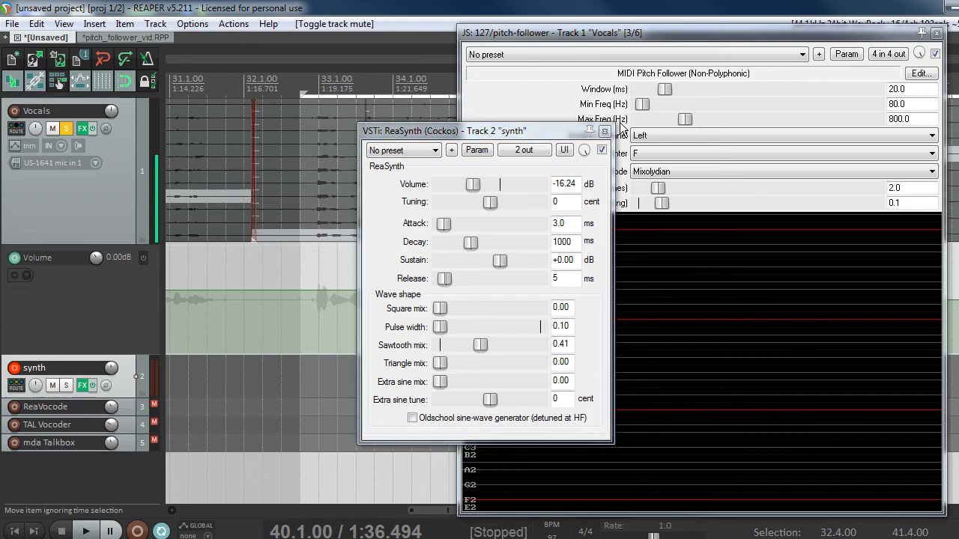
click(605, 130)
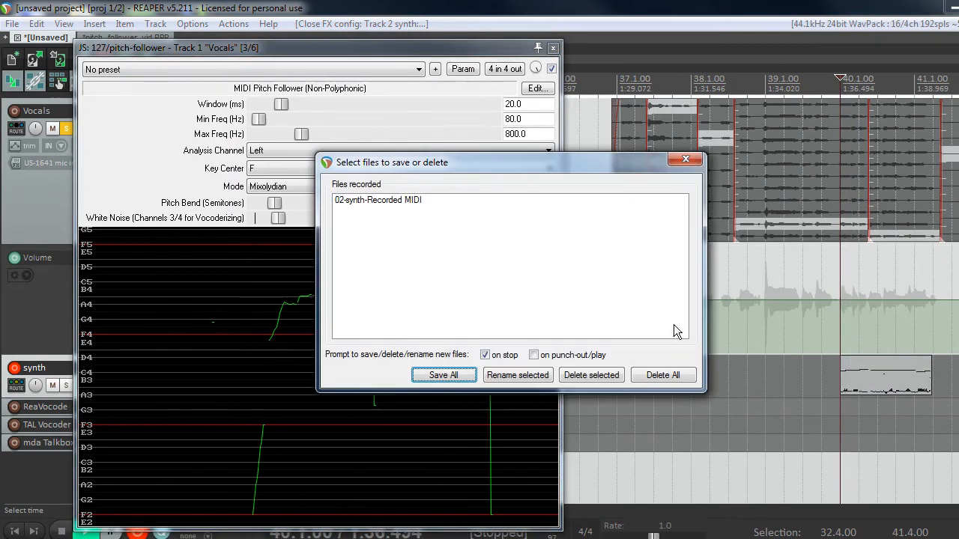
click(443, 374)
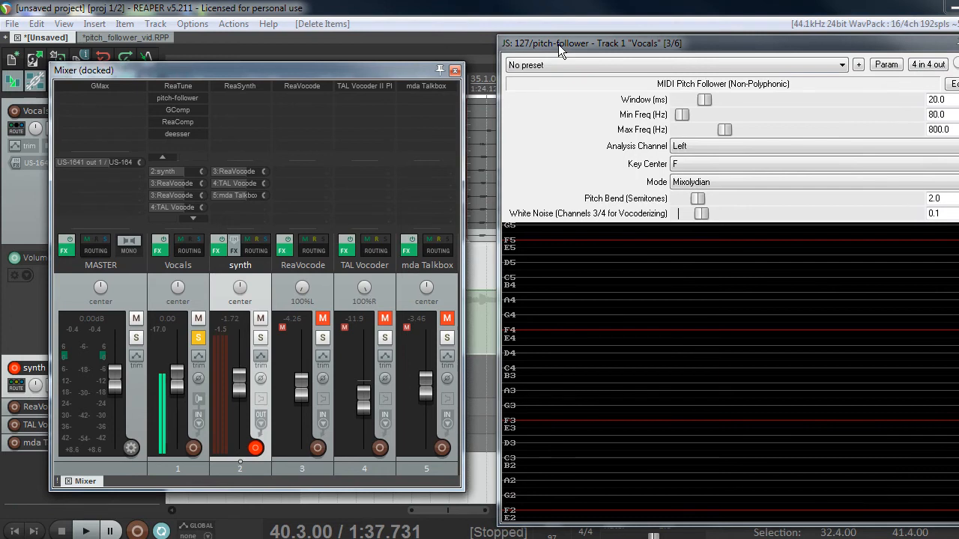
mouse_move(337, 287)
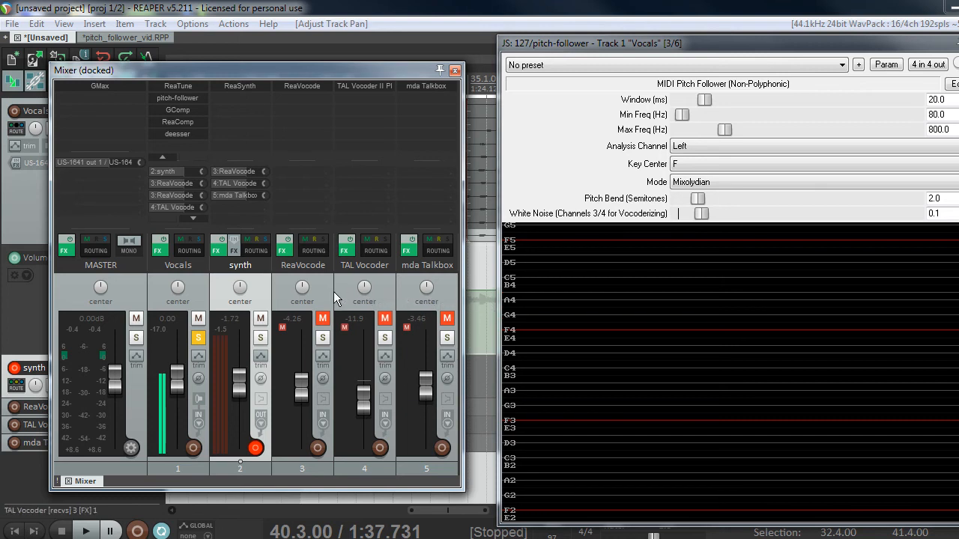
mouse_move(247, 125)
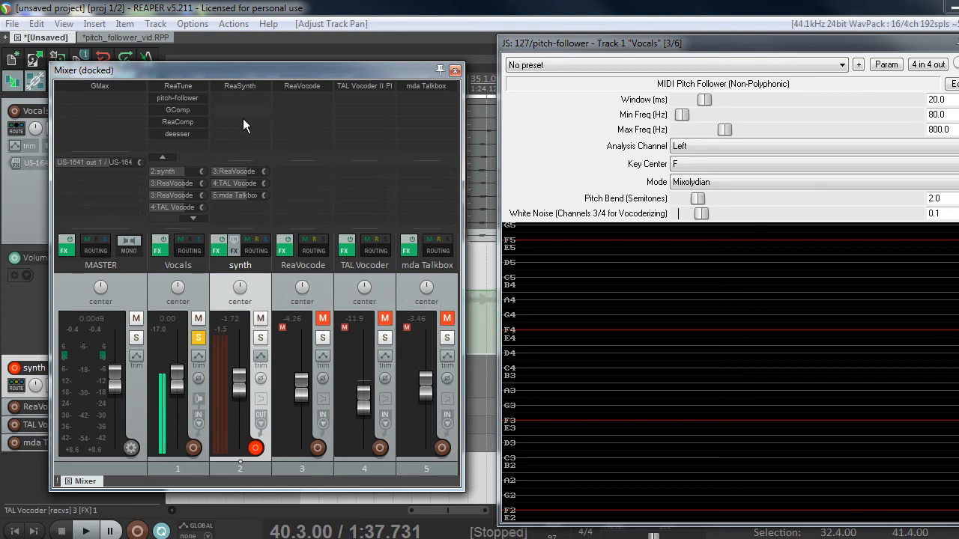
Step: Raise ReaSynth's volume to -3.41 dB, then unmute and solo the ReaVocode track
click(216, 245)
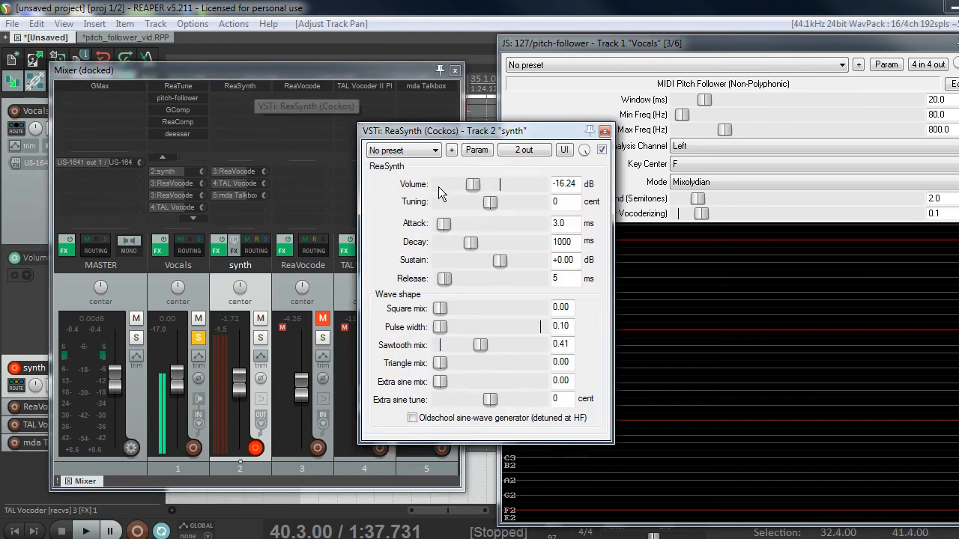
drag(472, 184, 493, 184)
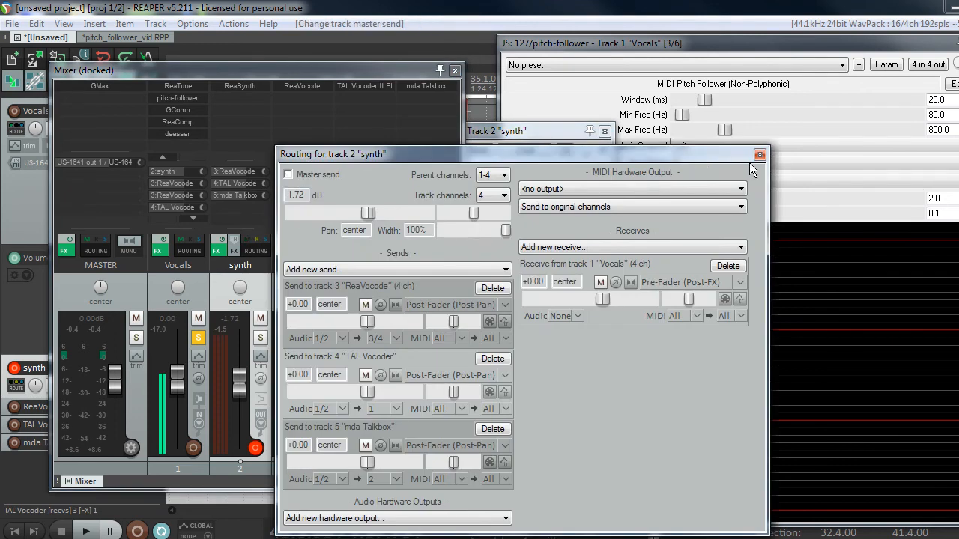
click(758, 154)
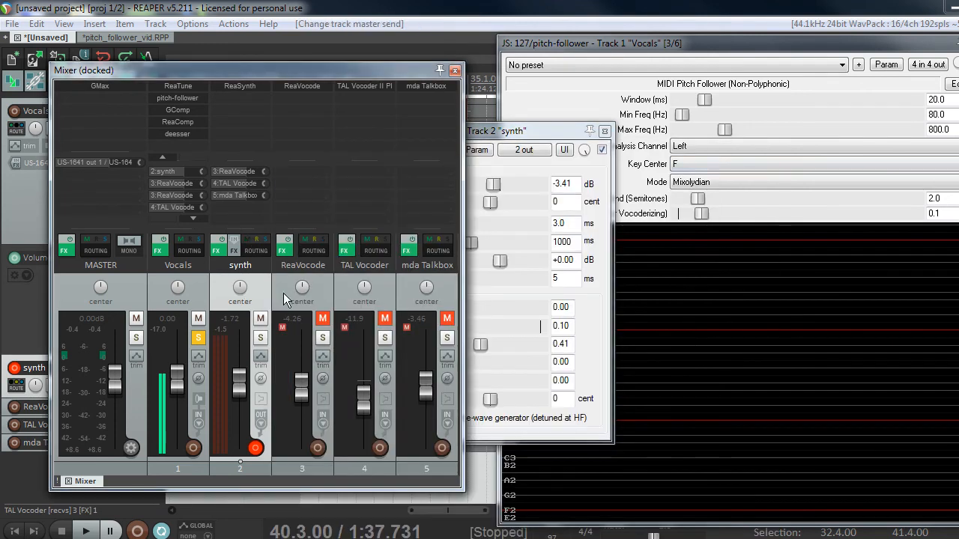
click(322, 319)
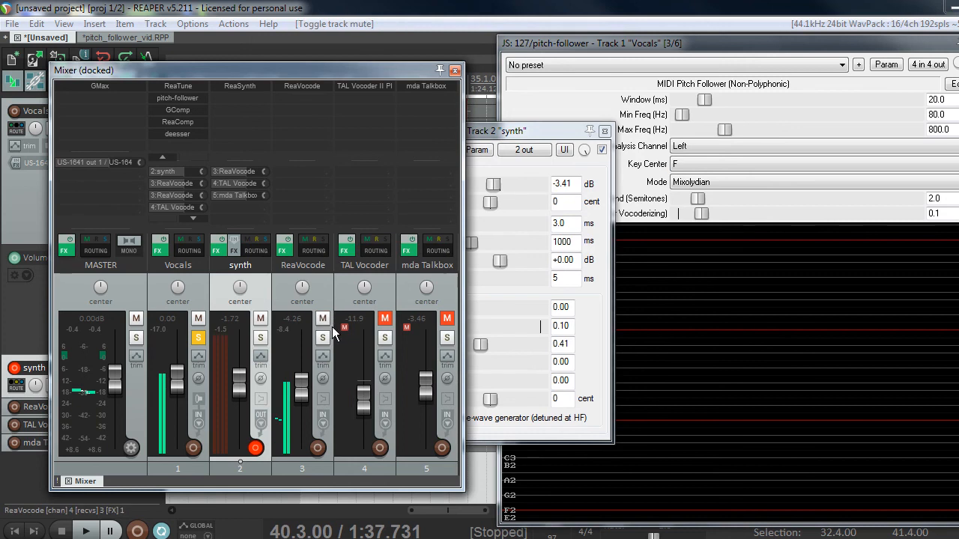
mouse_move(322, 343)
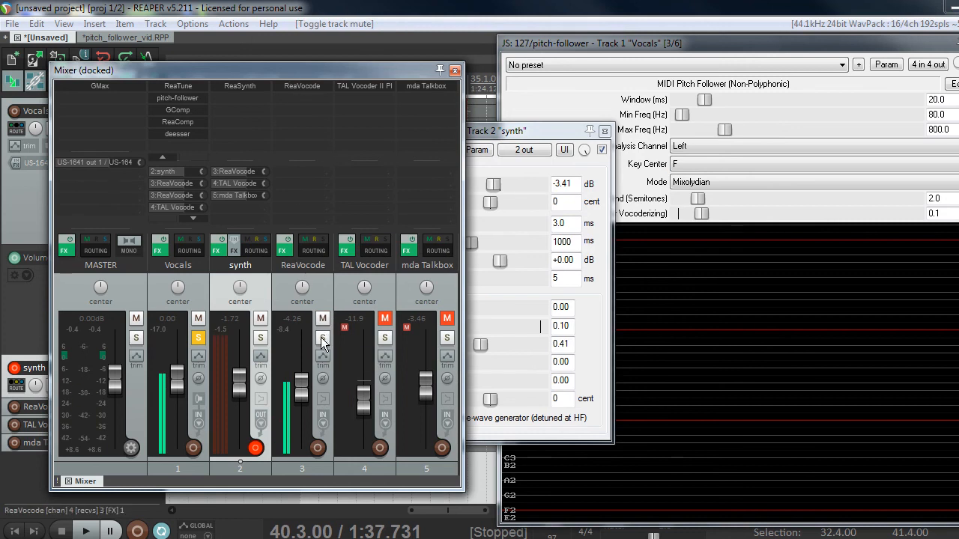
click(322, 338)
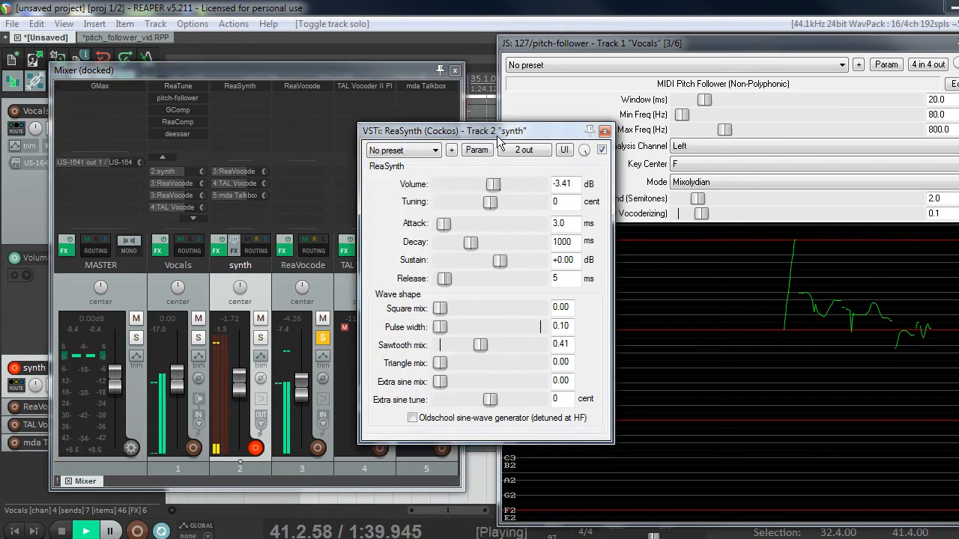
Step: Push ReaSynth's sawtooth mix to 1.00 and close its settings window
drag(481, 346, 483, 345)
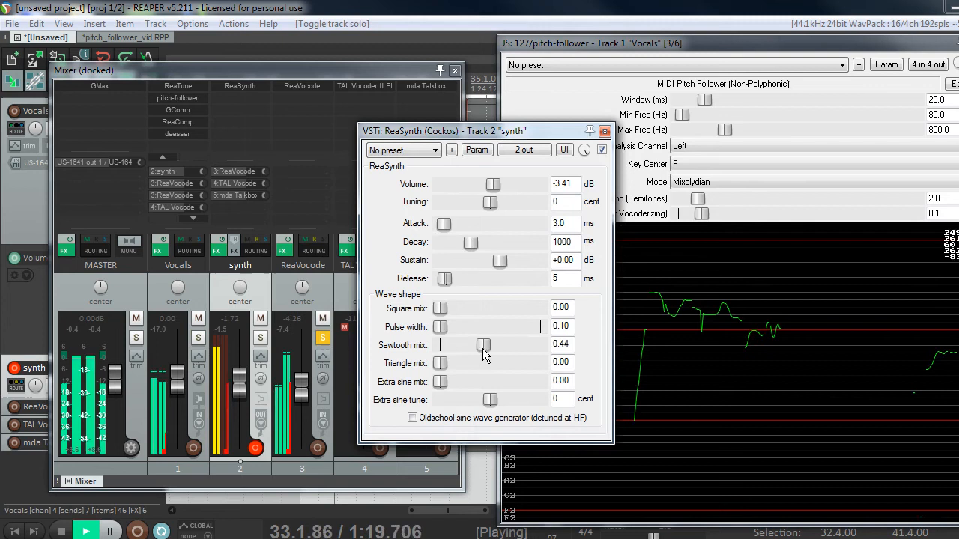
drag(484, 345, 541, 345)
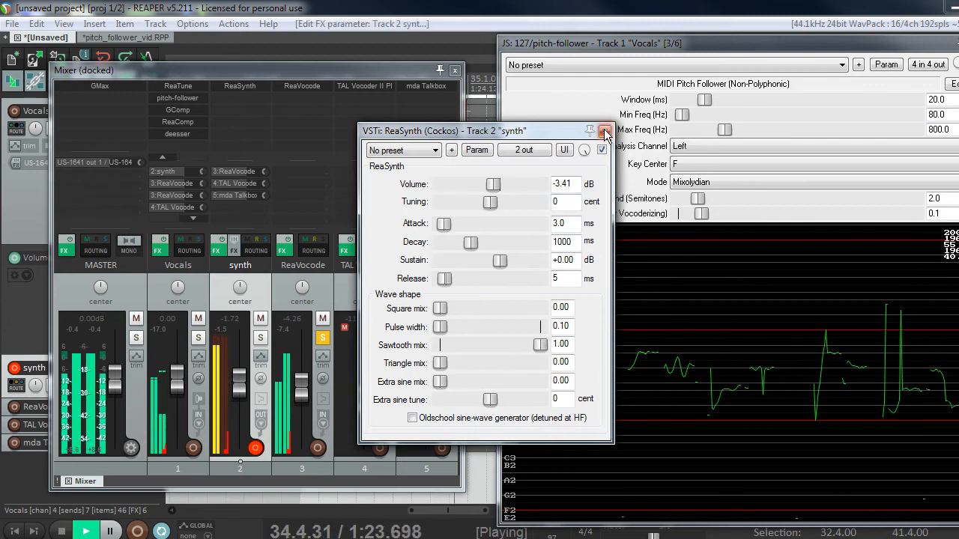
click(604, 130)
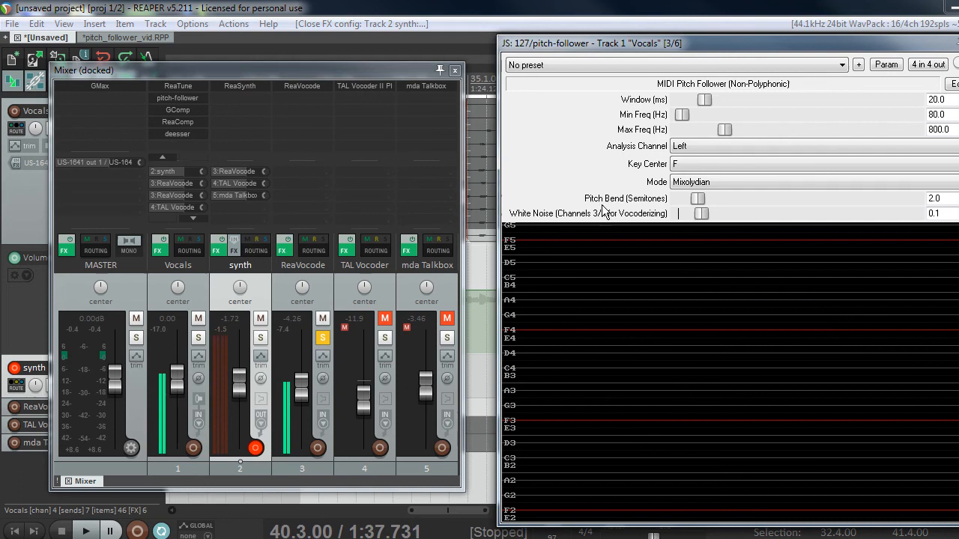
mouse_move(164, 351)
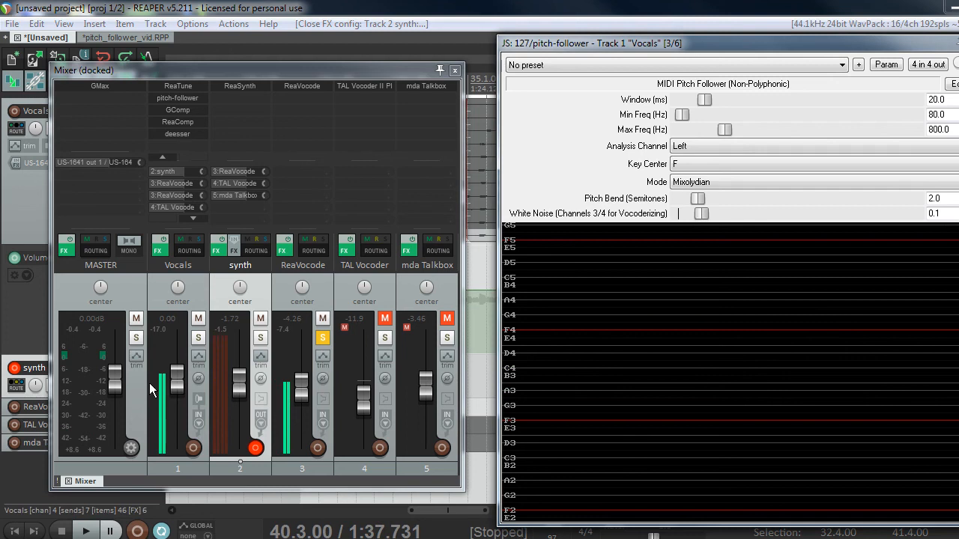
mouse_move(202, 369)
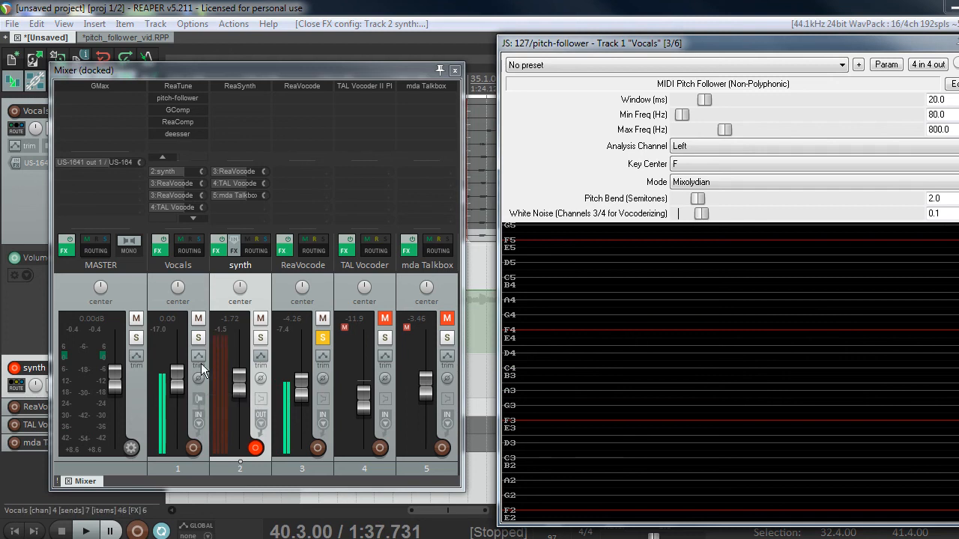
mouse_move(165, 408)
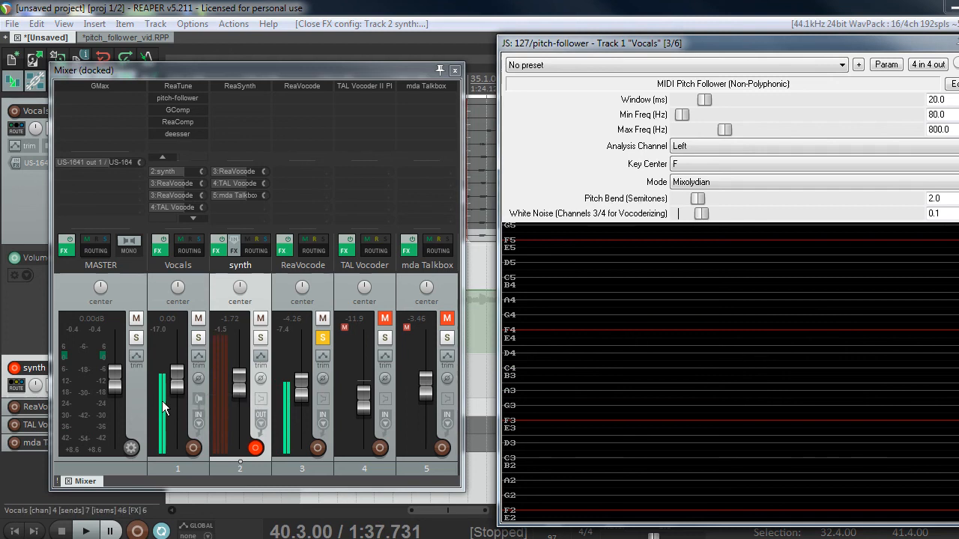
mouse_move(702, 384)
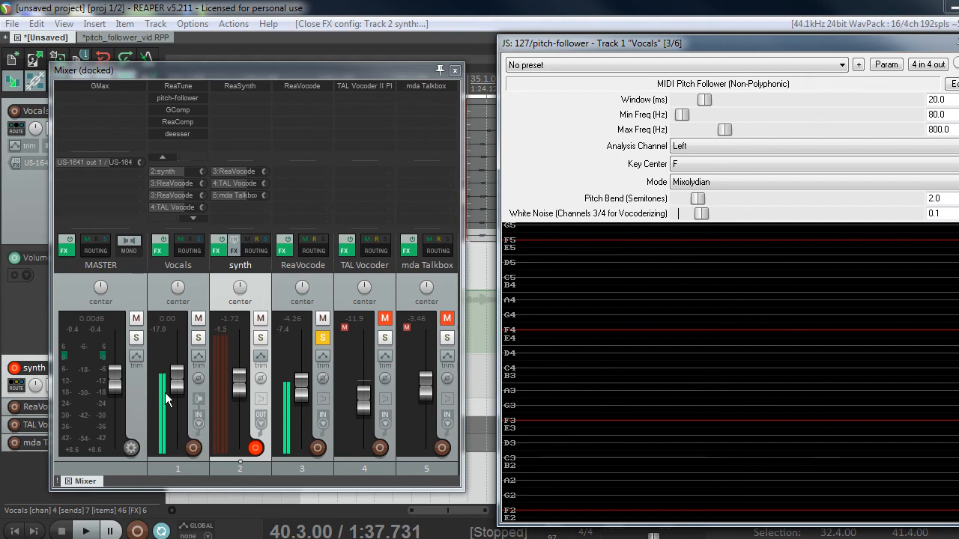
click(85, 530)
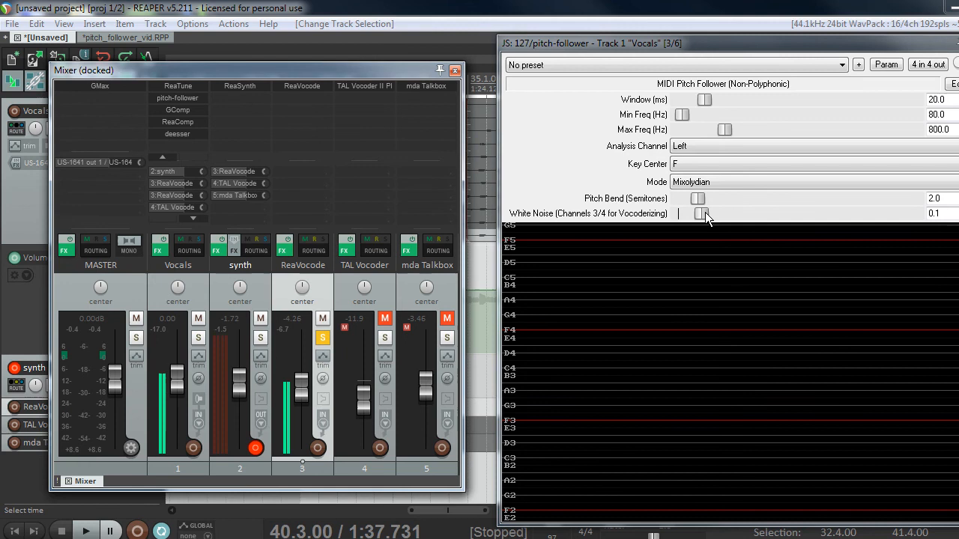
Step: Play the vocals through ReaVocode and set the pitch follower's white noise to 0.12
click(86, 530)
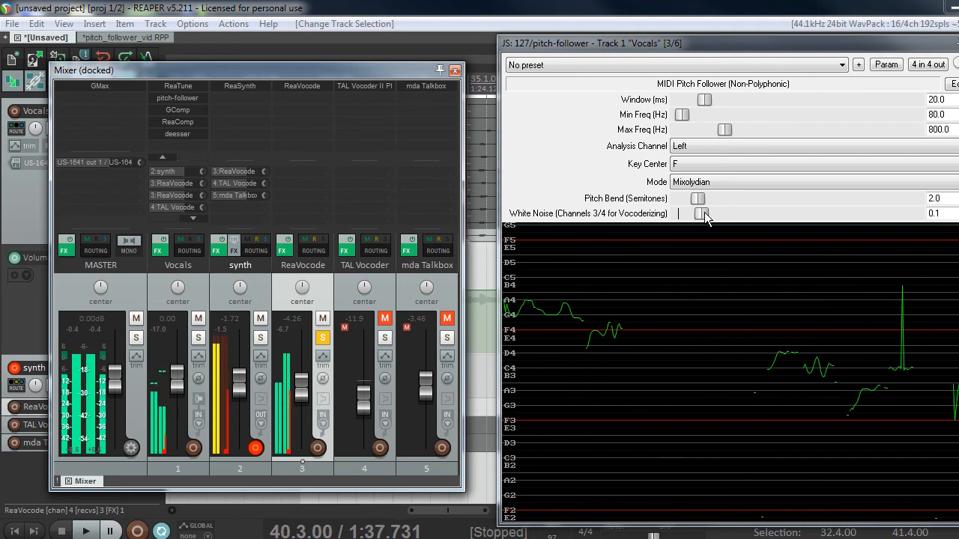
drag(702, 214, 678, 214)
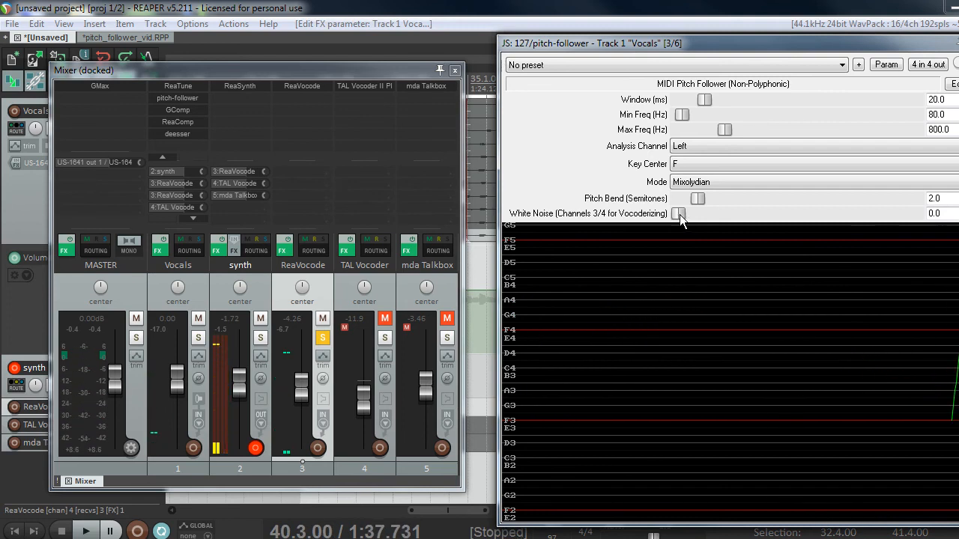
drag(681, 214, 704, 214)
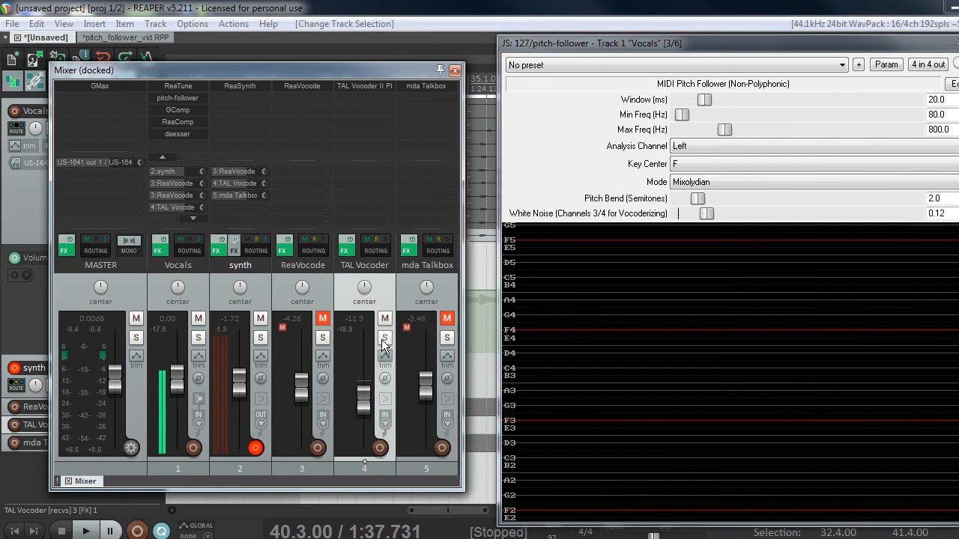
mouse_move(385, 338)
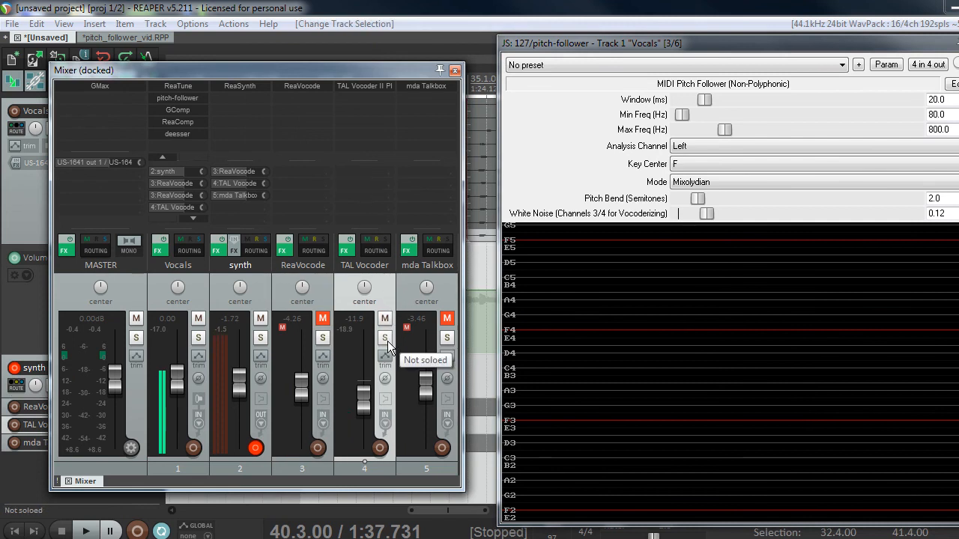
Step: Solo the TAL Vocoder track
click(384, 338)
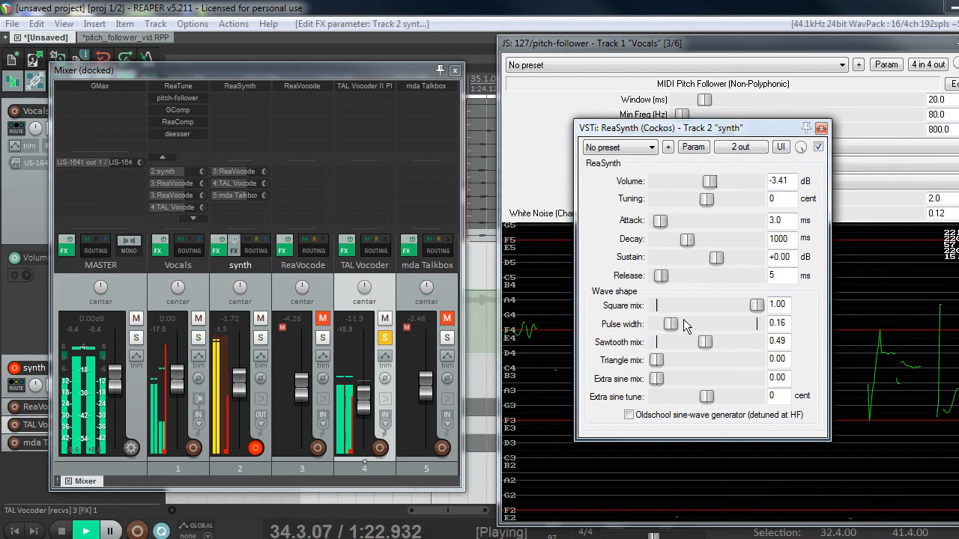
Step: Widen ReaSynth's pulse width, then solo mda Talkbox and play it back
drag(671, 324, 755, 323)
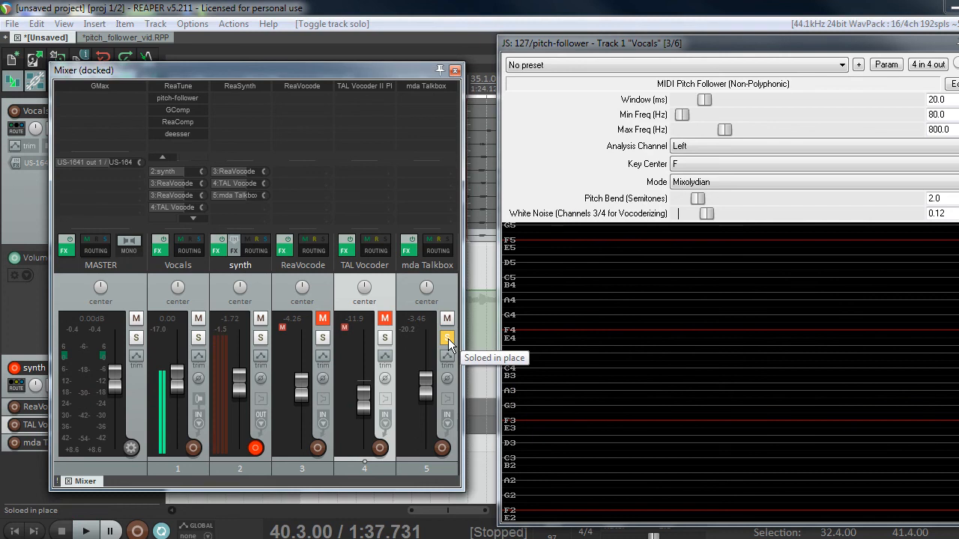
click(86, 530)
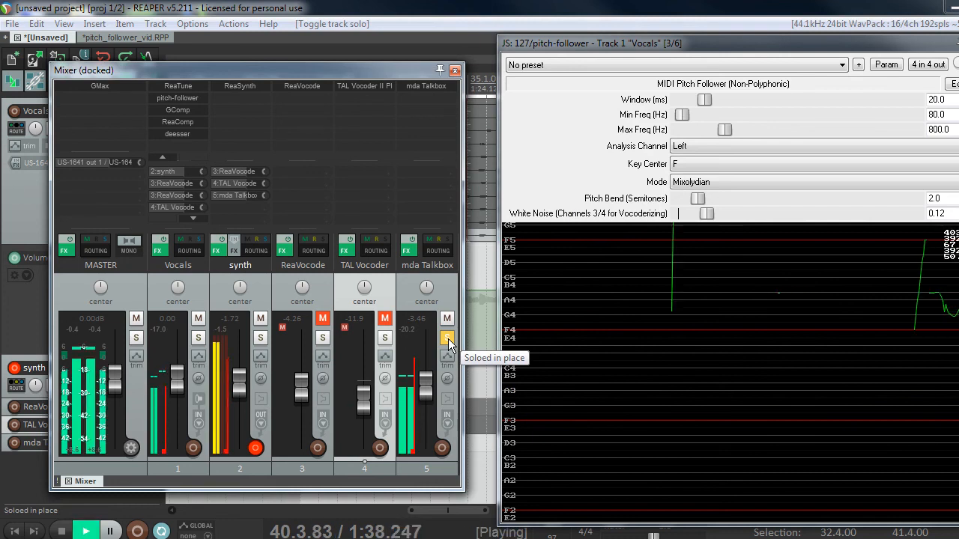